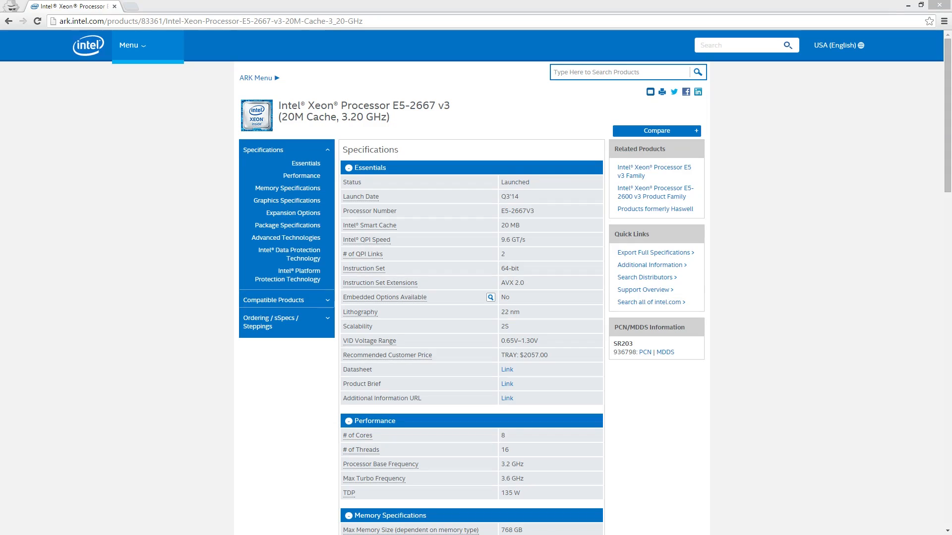
scroll("down", 3)
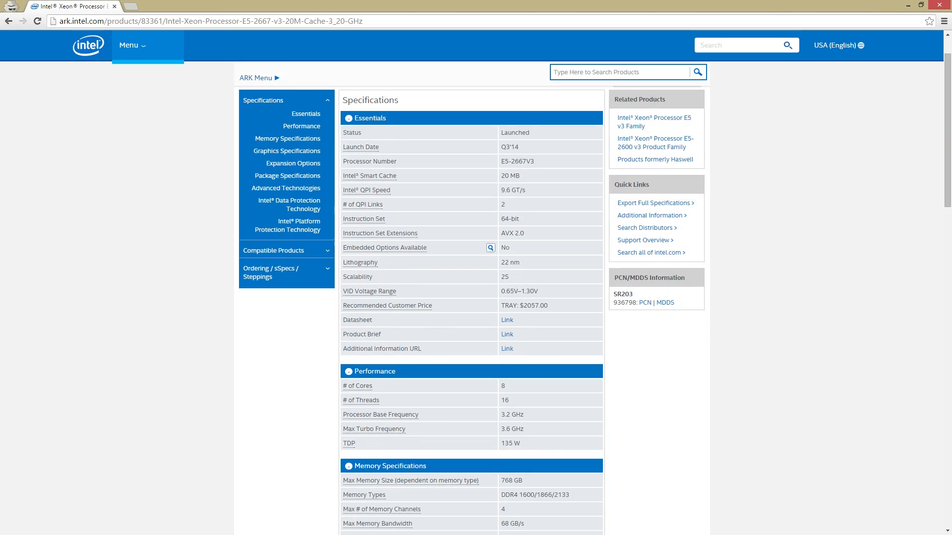